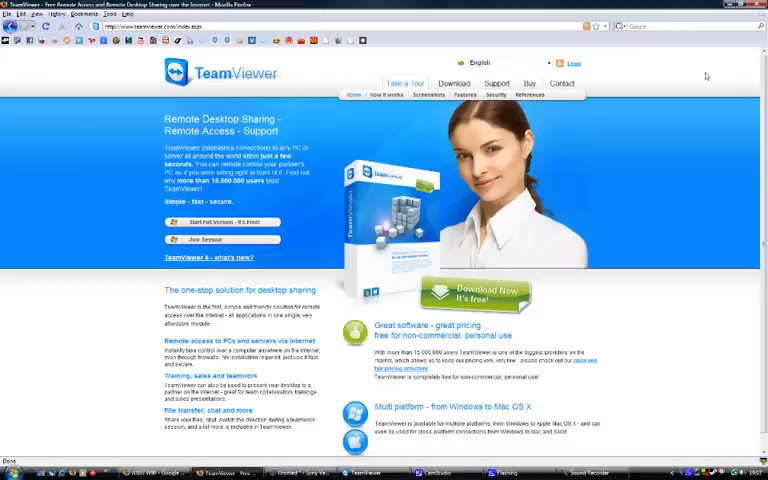
mouse_move(487, 290)
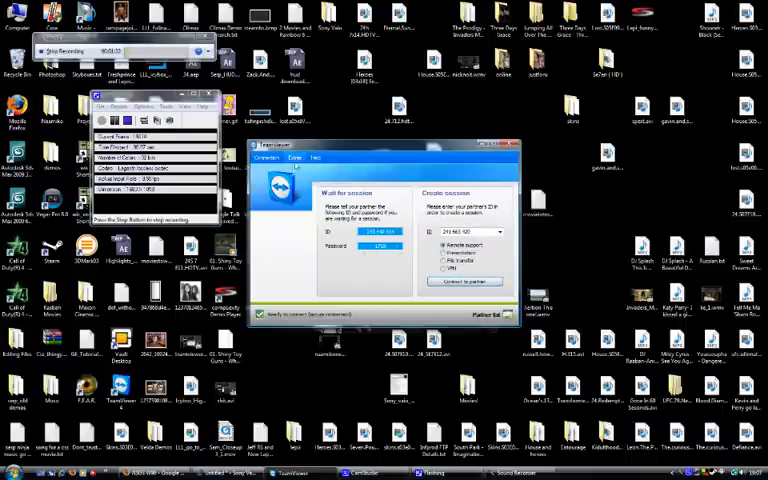
Set Remote control and Presentation display quality to Optimize speed and apply the options.
left_click(299, 158)
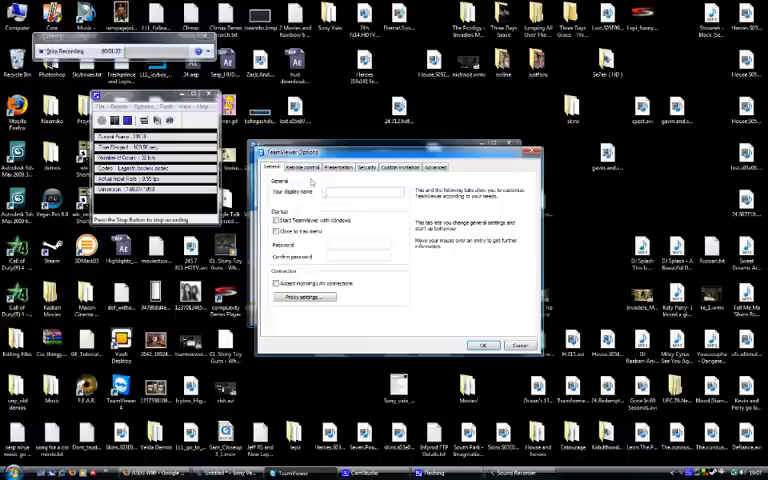
left_click(300, 167)
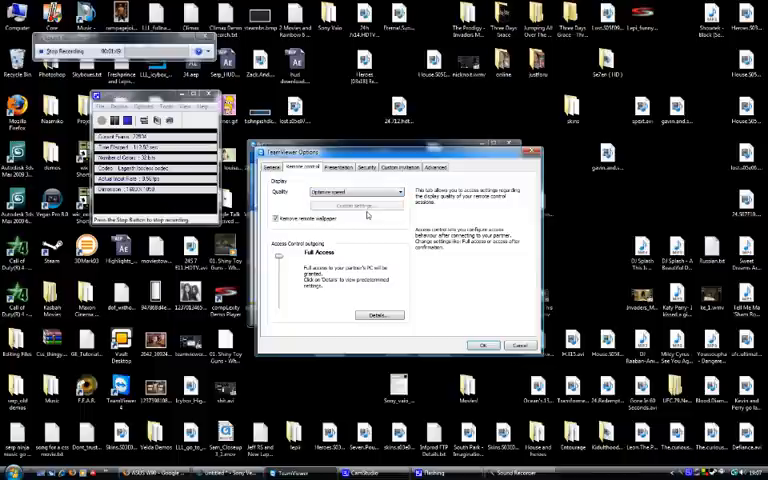
left_click(328, 167)
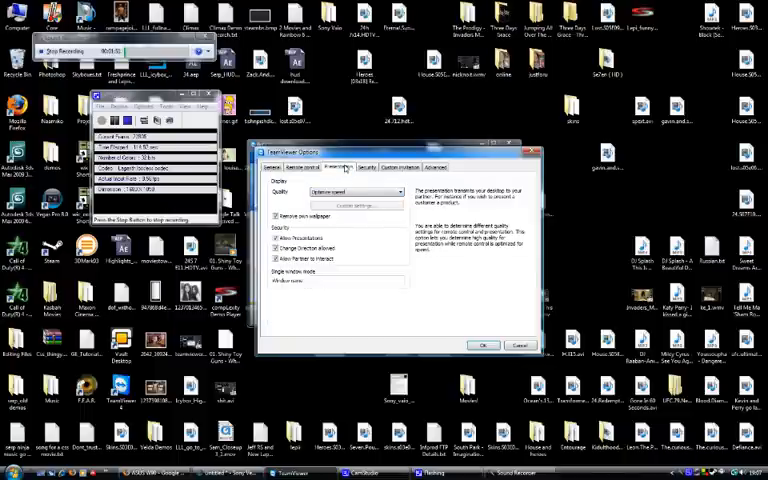
left_click(353, 191)
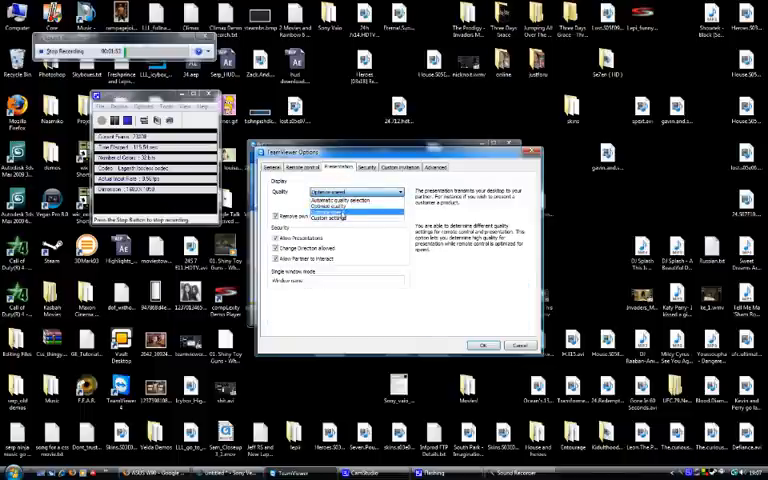
left_click(347, 203)
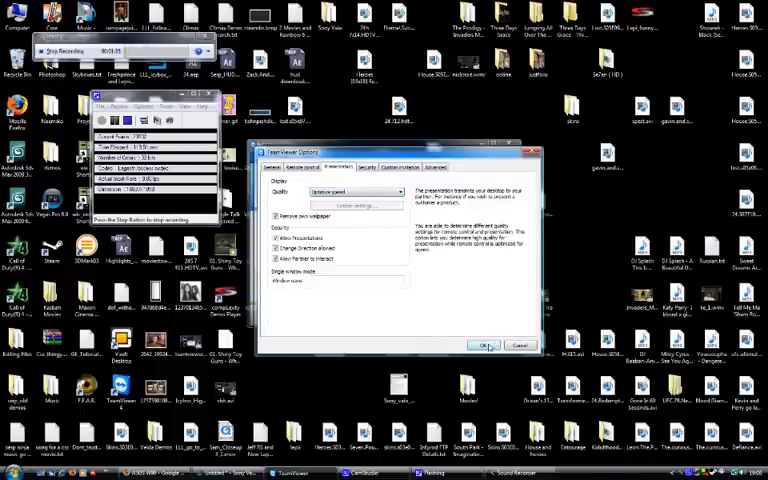
left_click(486, 344)
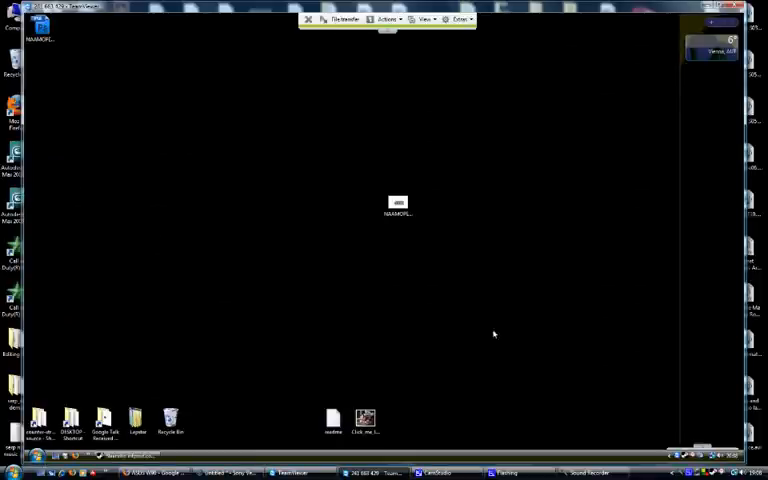
mouse_move(296, 318)
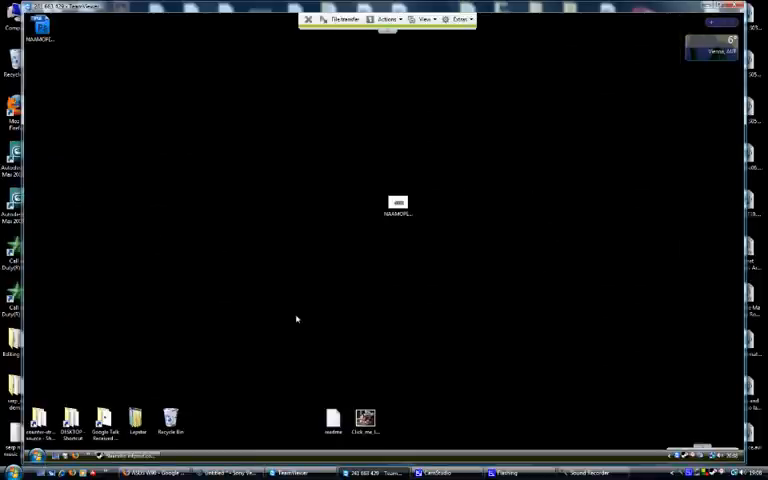
mouse_move(221, 388)
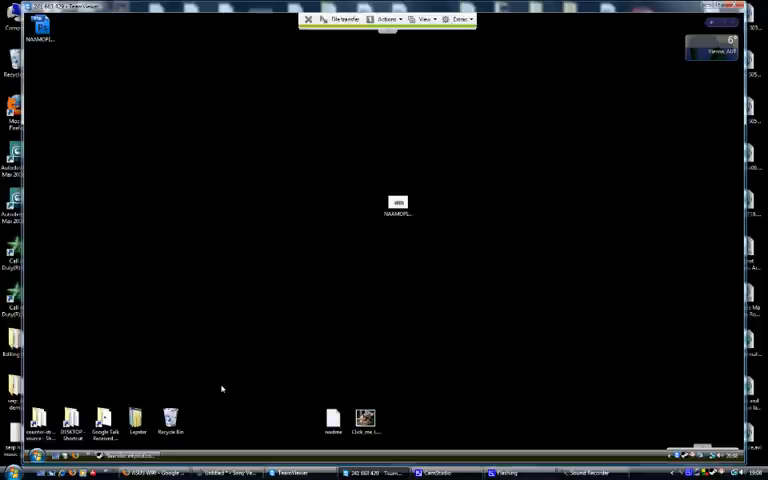
mouse_move(100, 408)
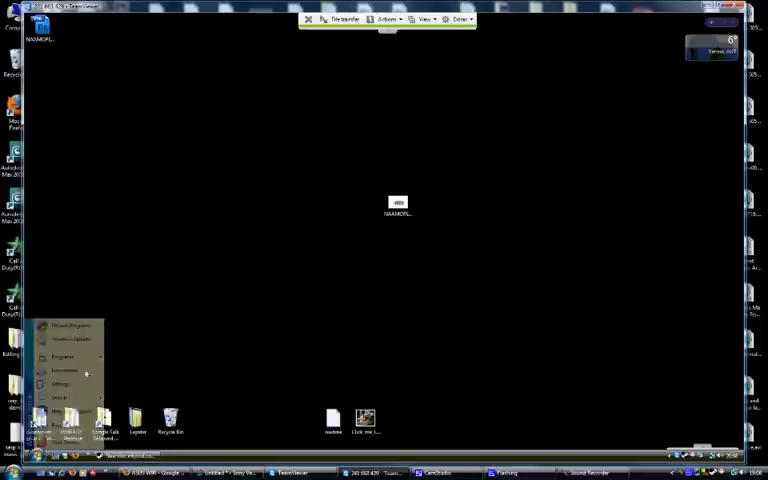
left_click(63, 365)
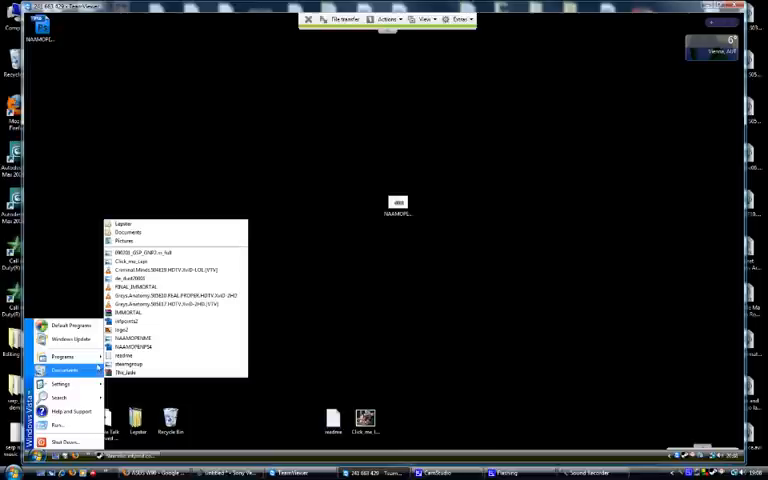
left_click(302, 242)
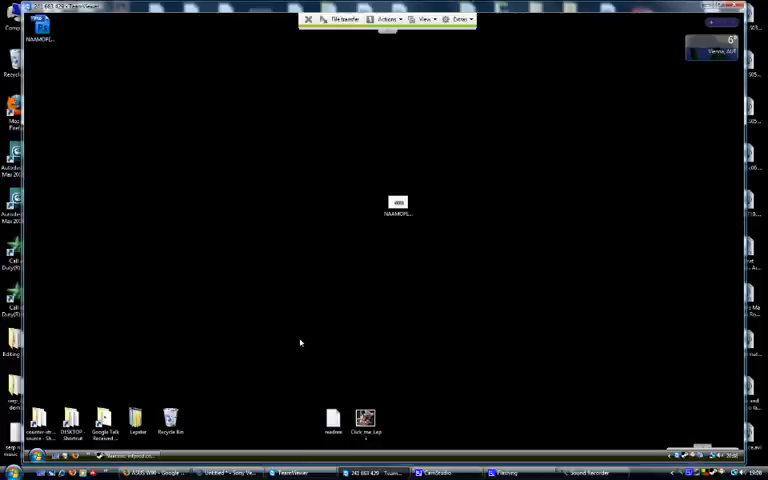
mouse_move(343, 318)
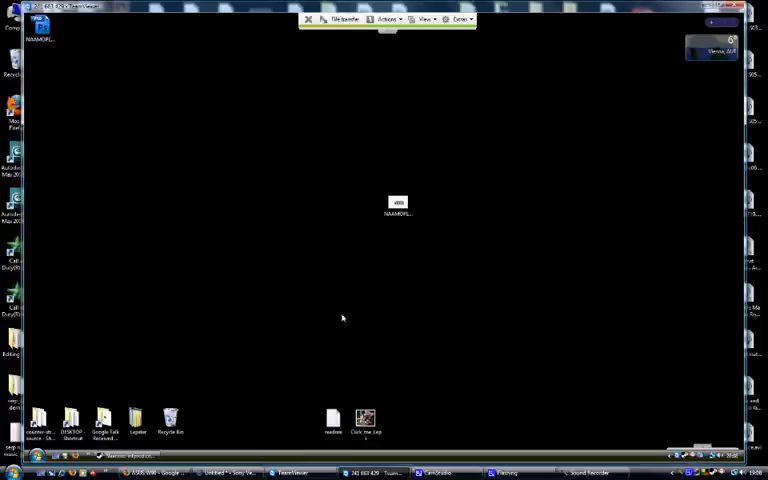
left_click(397, 205)
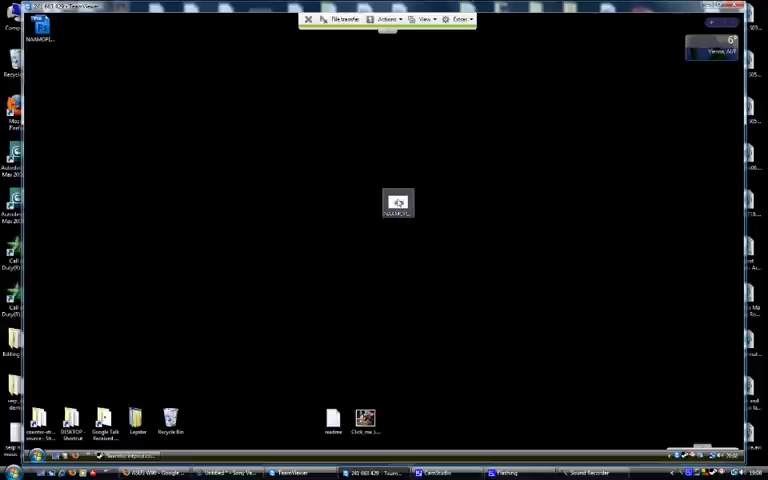
double_click(397, 204)
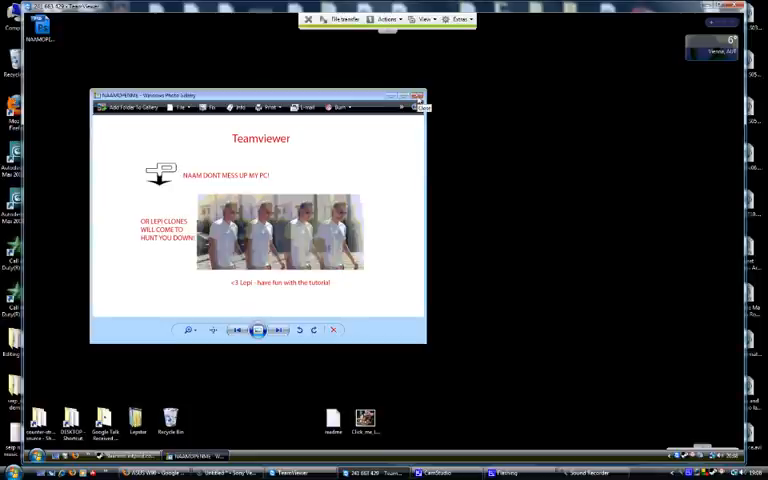
left_click(426, 96)
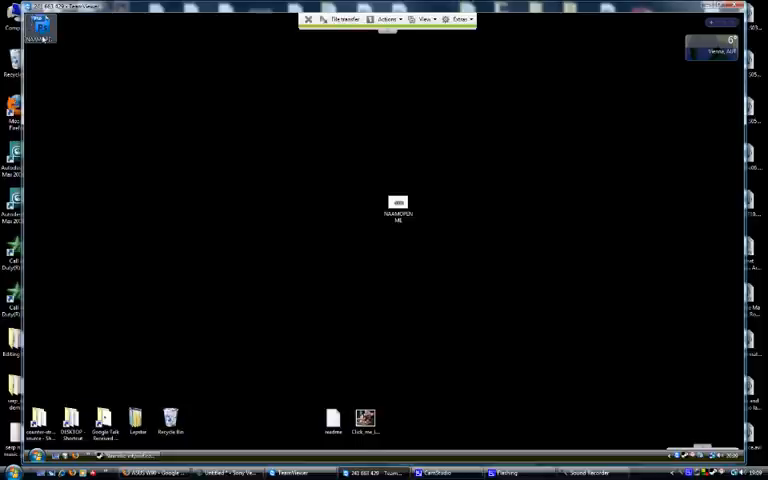
Open the PSD, retype the bottom caption as 'Come and get me bitch', and save on exit.
double_click(397, 205)
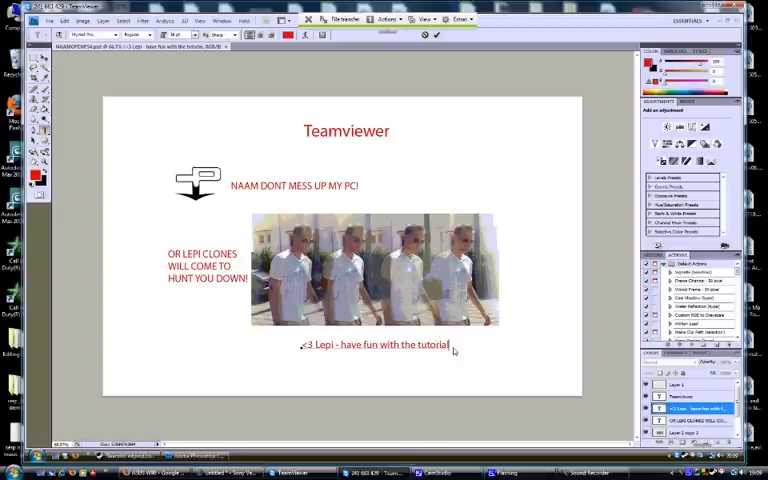
left_click_drag(390, 345, 450, 345)
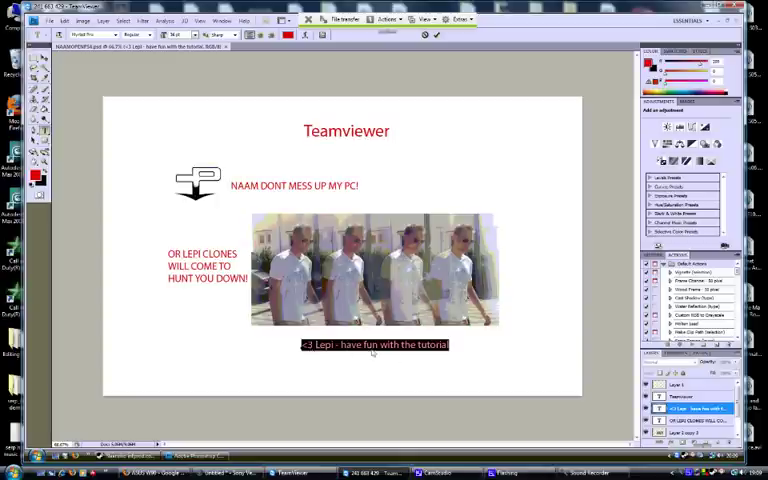
mouse_move(395, 357)
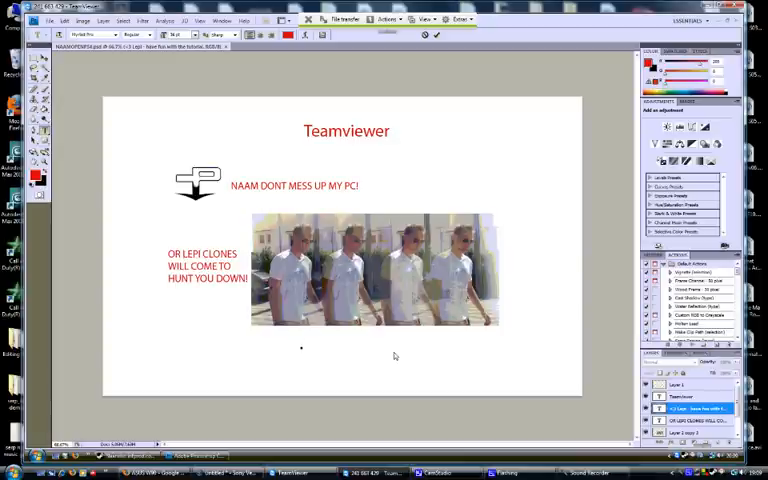
type("Come and get m")
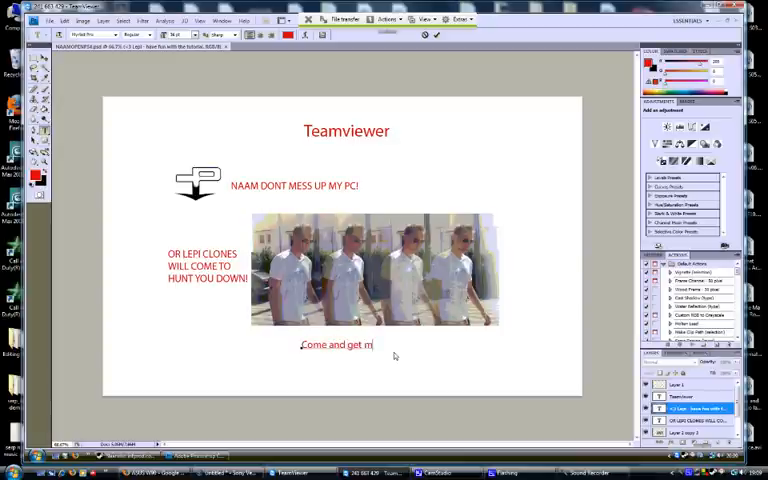
type("e bitch")
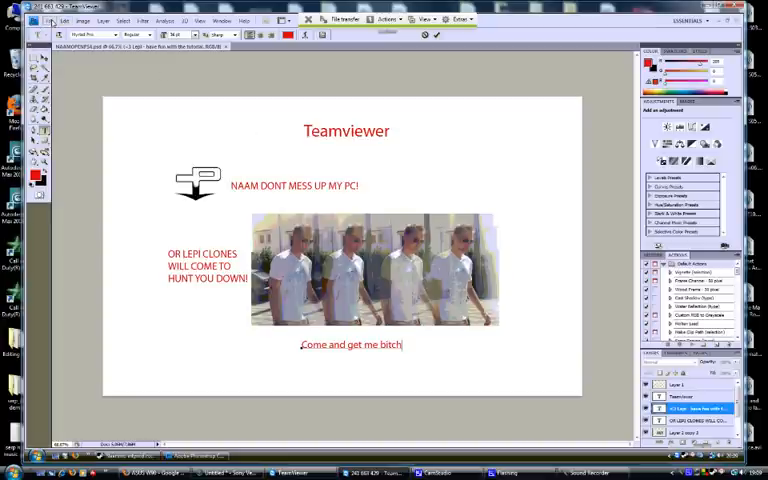
left_click(62, 21)
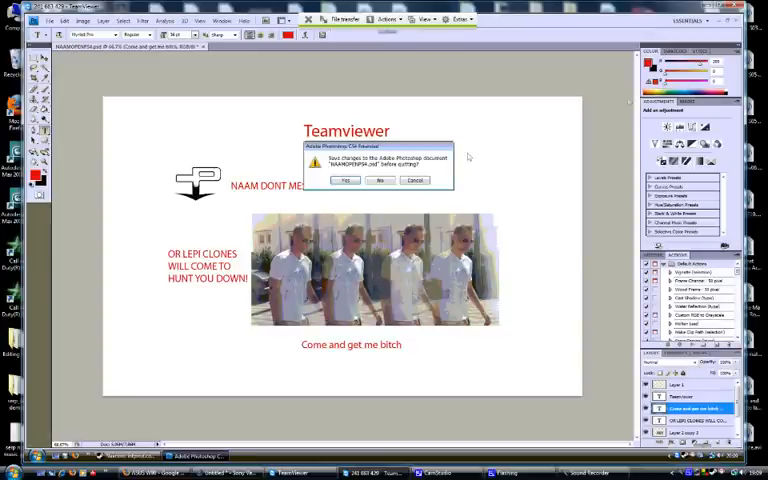
left_click(379, 180)
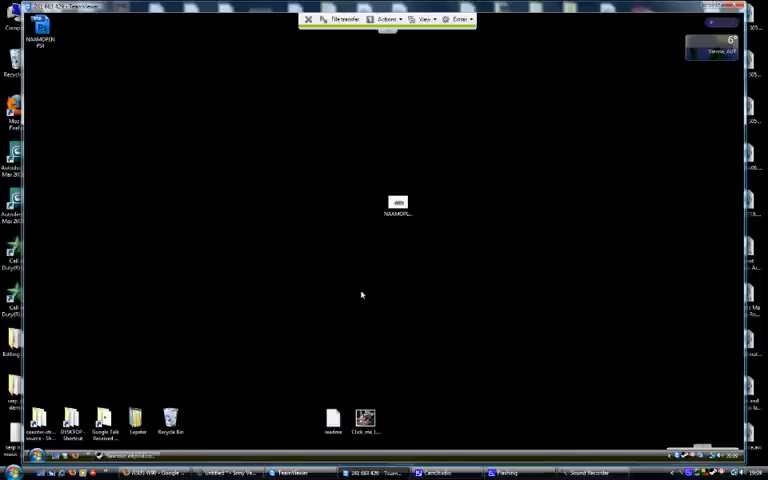
mouse_move(686, 112)
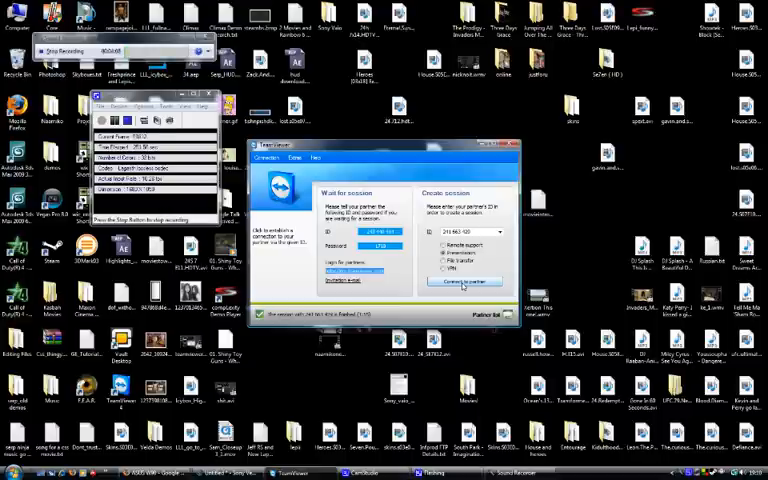
Log on to a presentation session with the partner and bring Sony Vegas Pro forward.
left_click(462, 280)
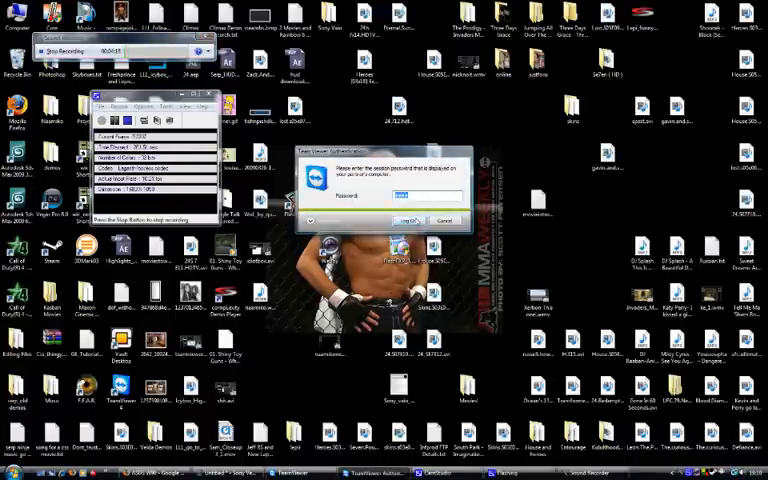
left_click(412, 220)
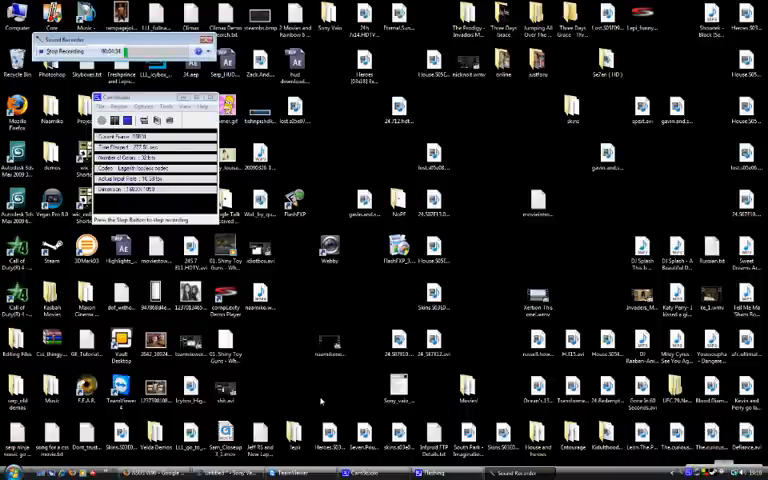
mouse_move(285, 351)
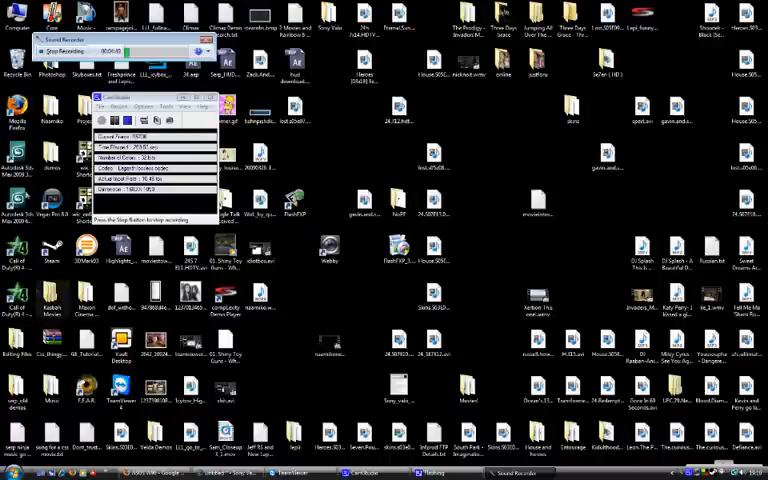
left_click(12, 467)
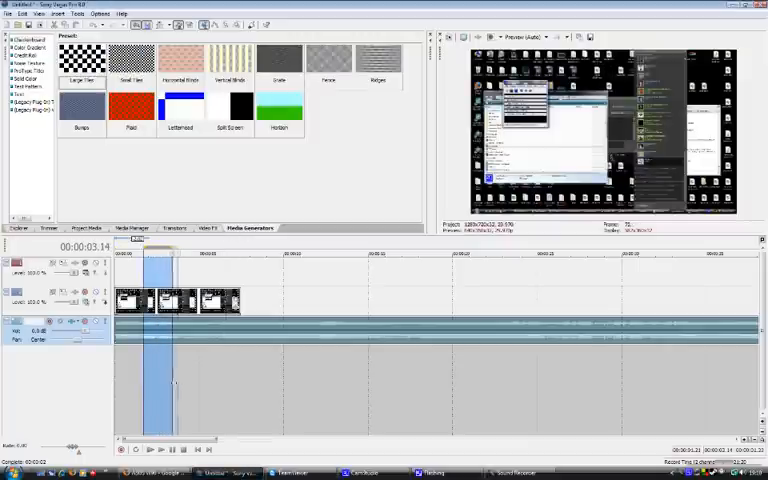
left_click(9, 13)
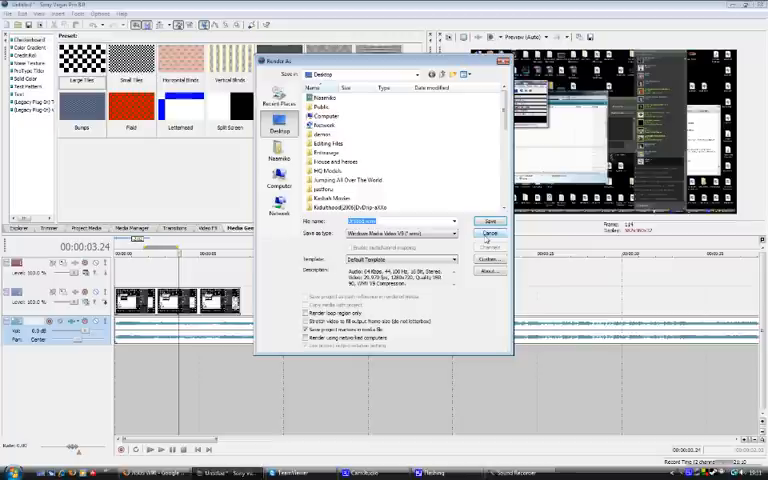
left_click(489, 232)
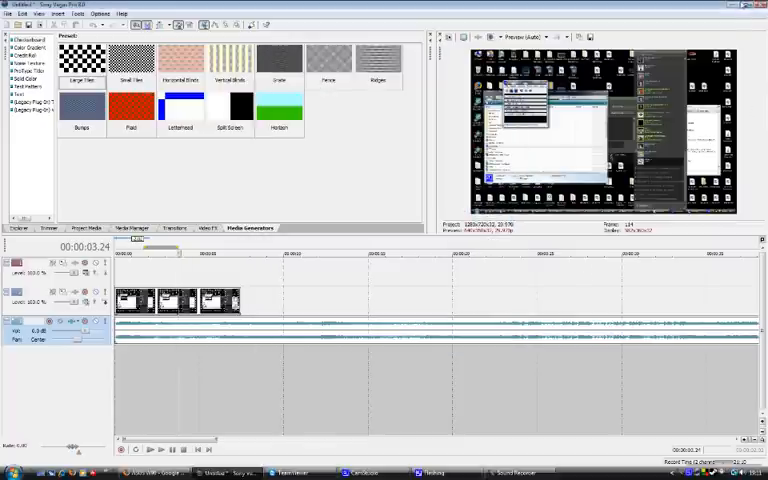